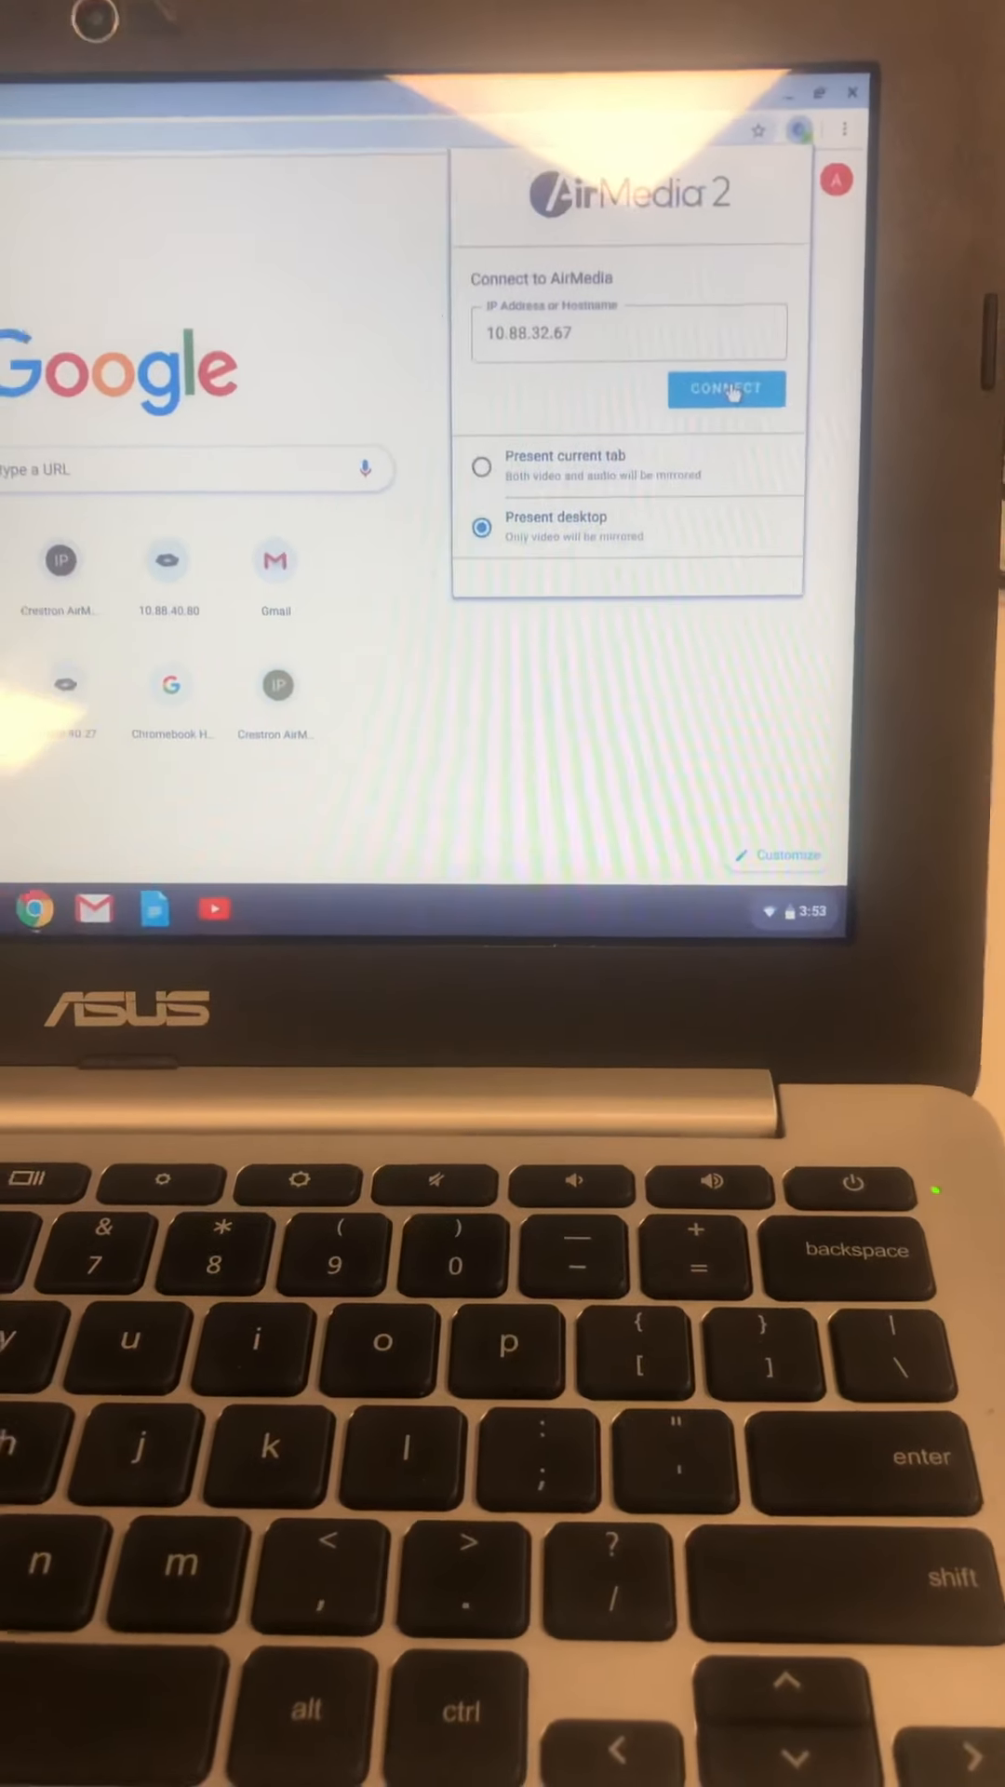
Connect to the AirMedia receiver at 10.88.32.67, bringing up the screen-share prompt.
{"action": "left_click", "coordinate": [726, 390]}
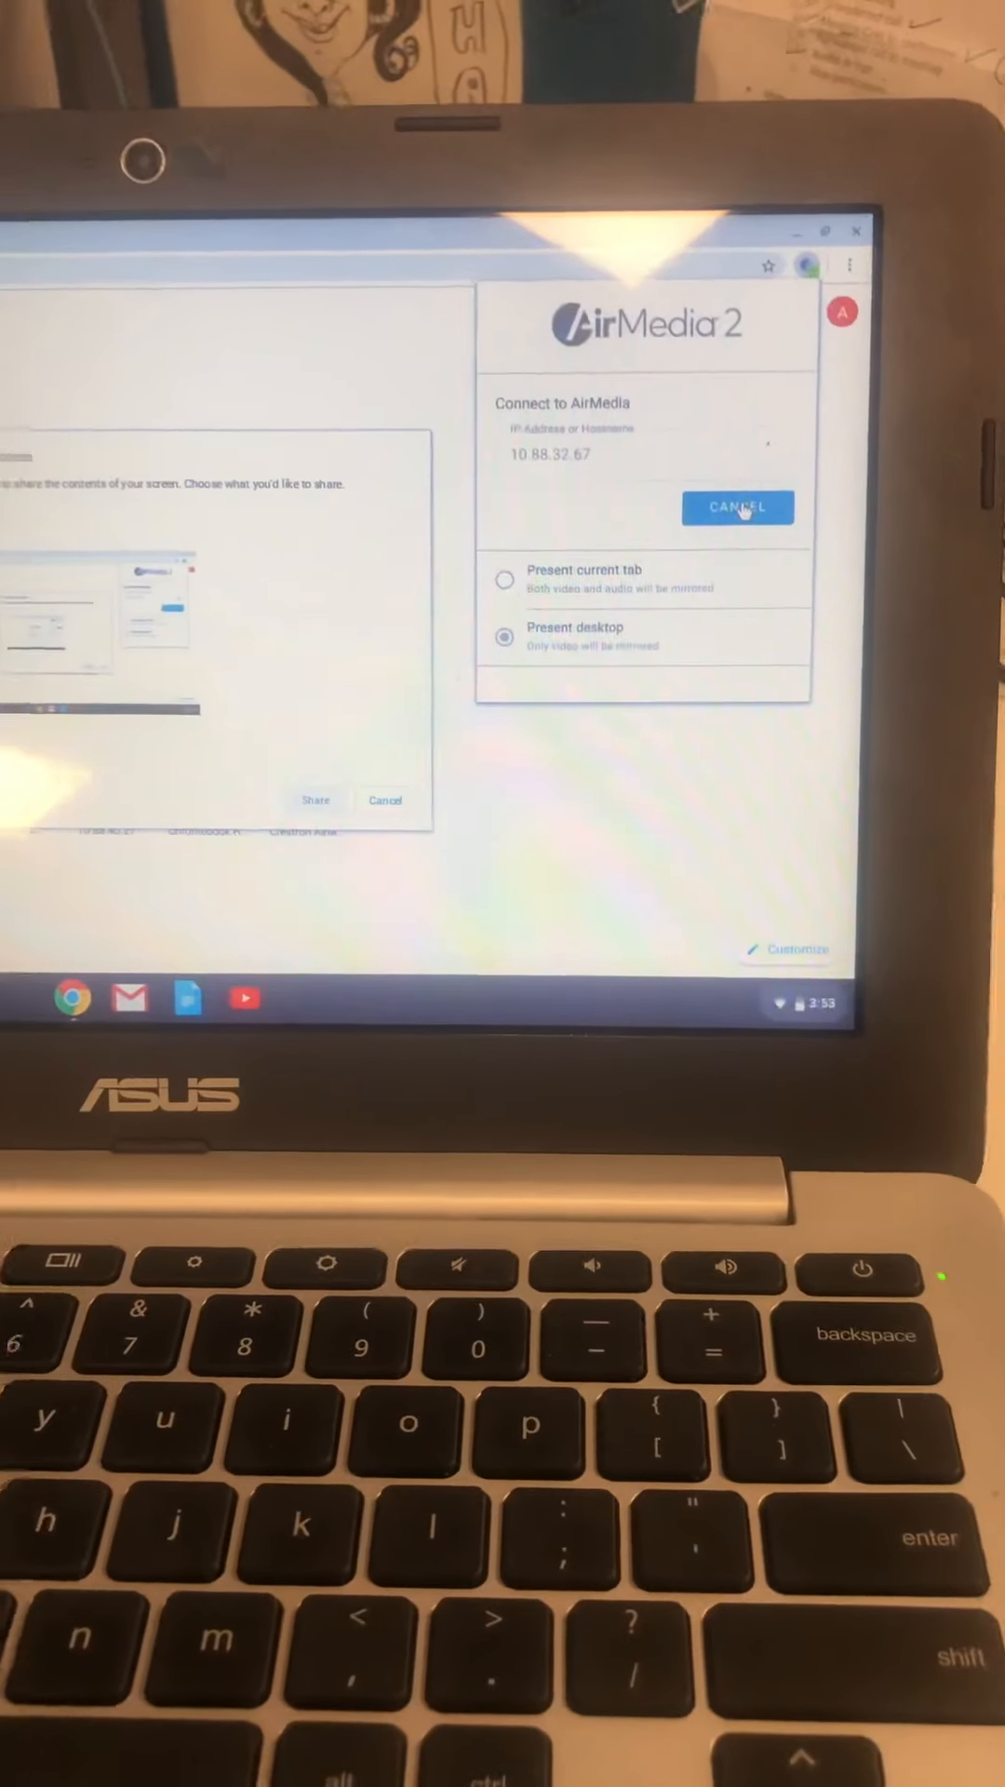